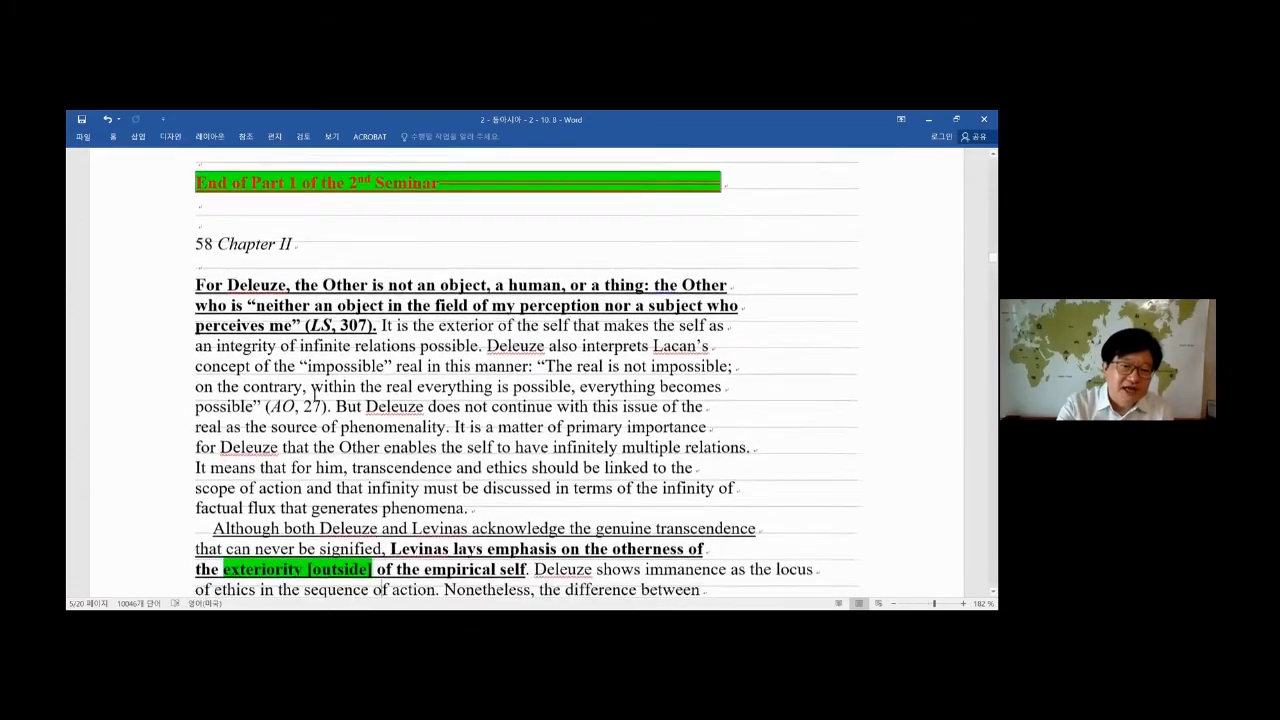
- Scroll past 'End of Part 1 of the 2nd Seminar' to the Levinas–Deleuze infinity paragraph
scroll("down", 3)
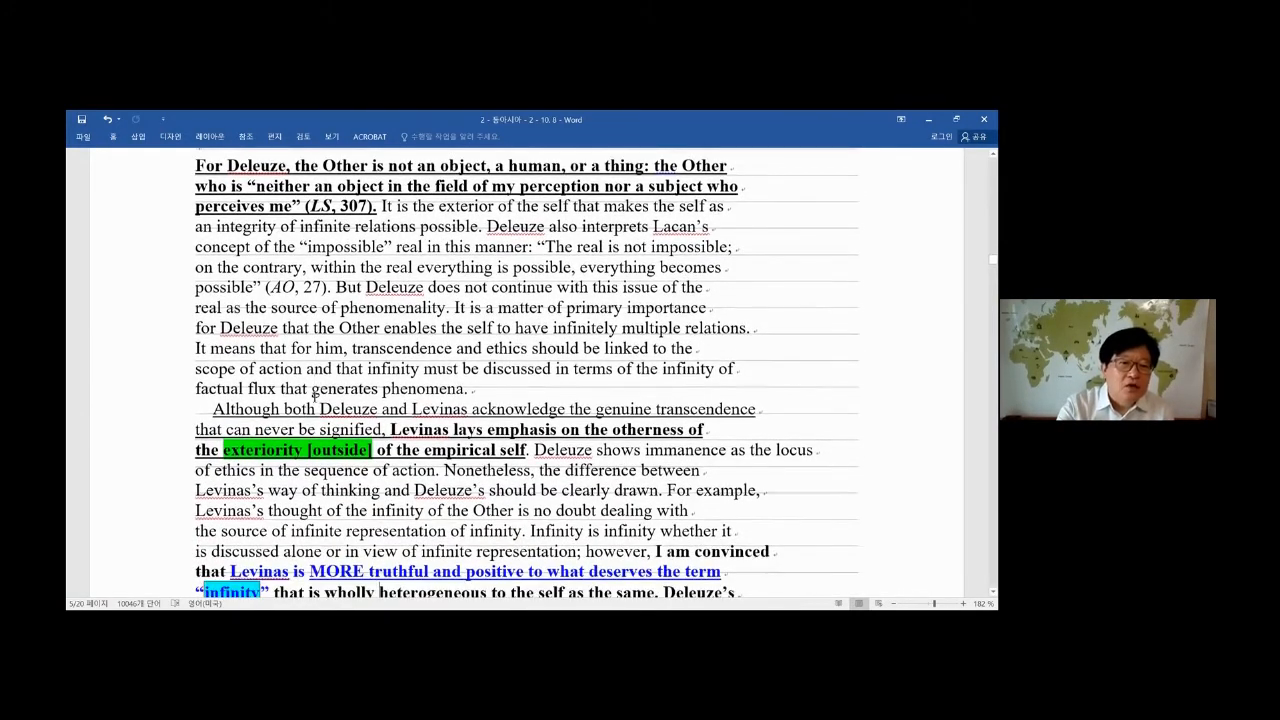
scroll("down", 3)
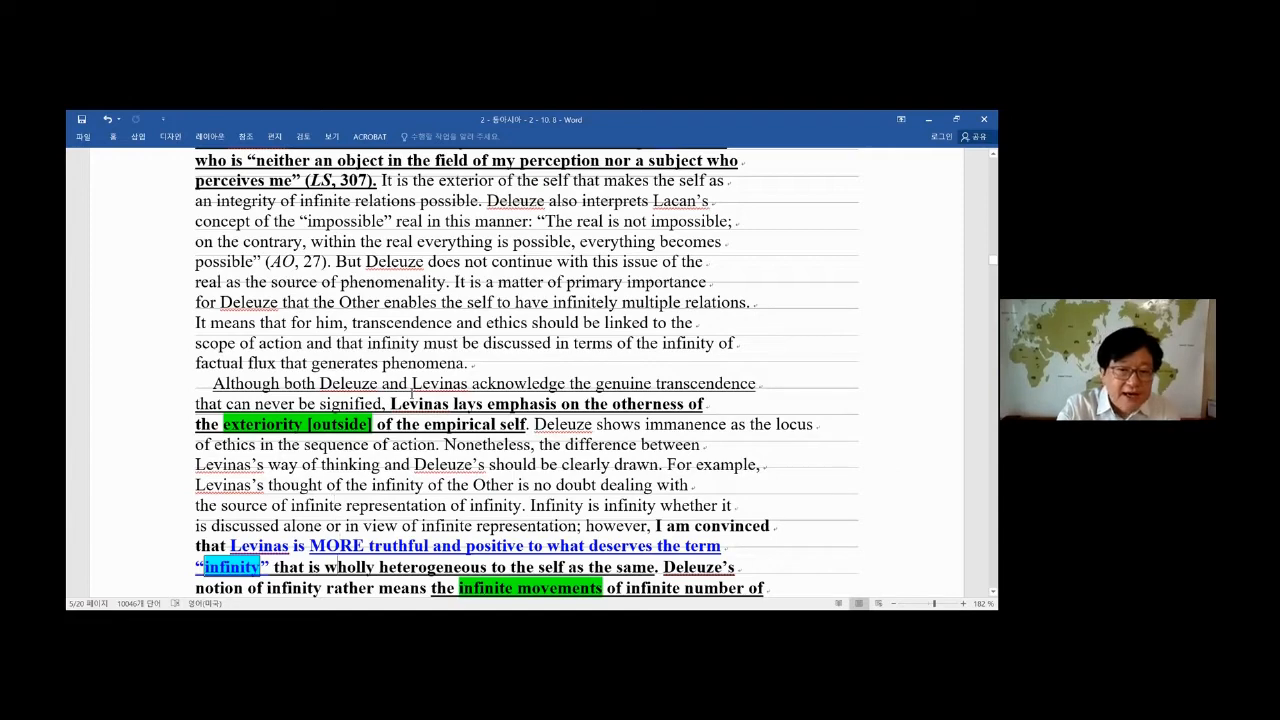
- Scroll to the end of page 5, where the 'infinite movements' sentence continues overleaf
scroll("down", 3)
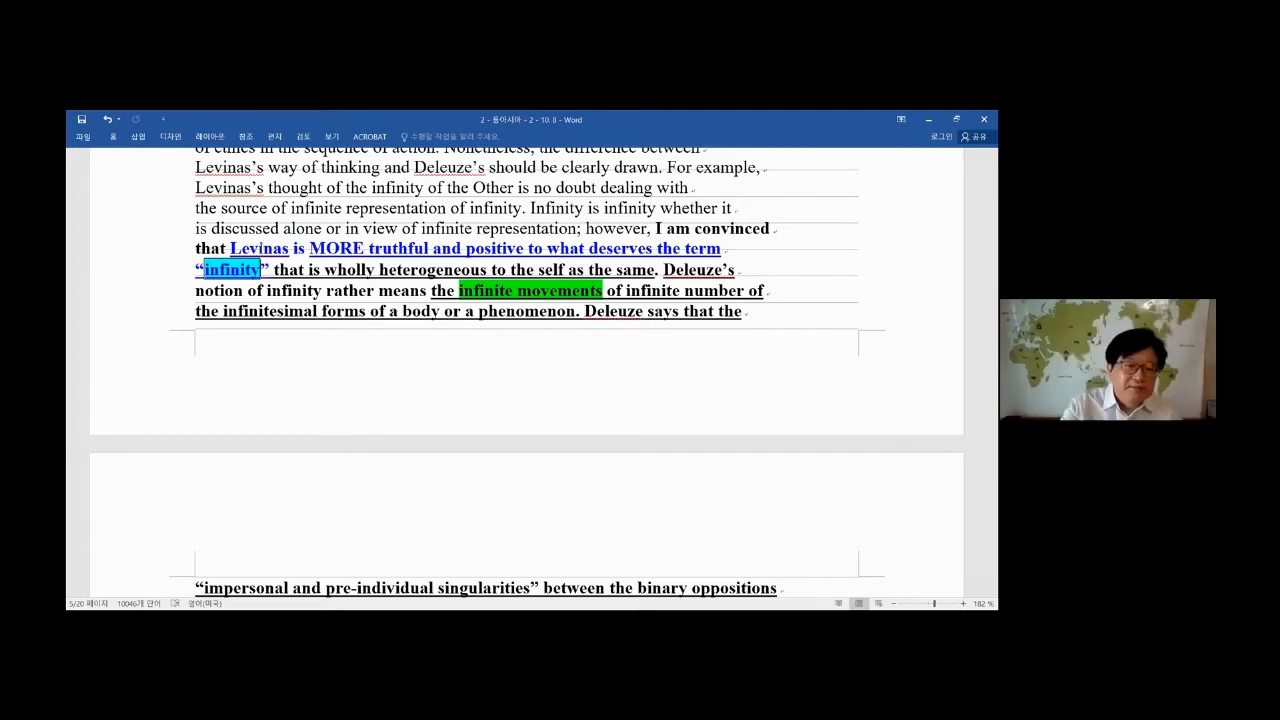
- Scroll to the page on impersonal, pre-individual singularities, il y a, and desiring machines
scroll("down", 3)
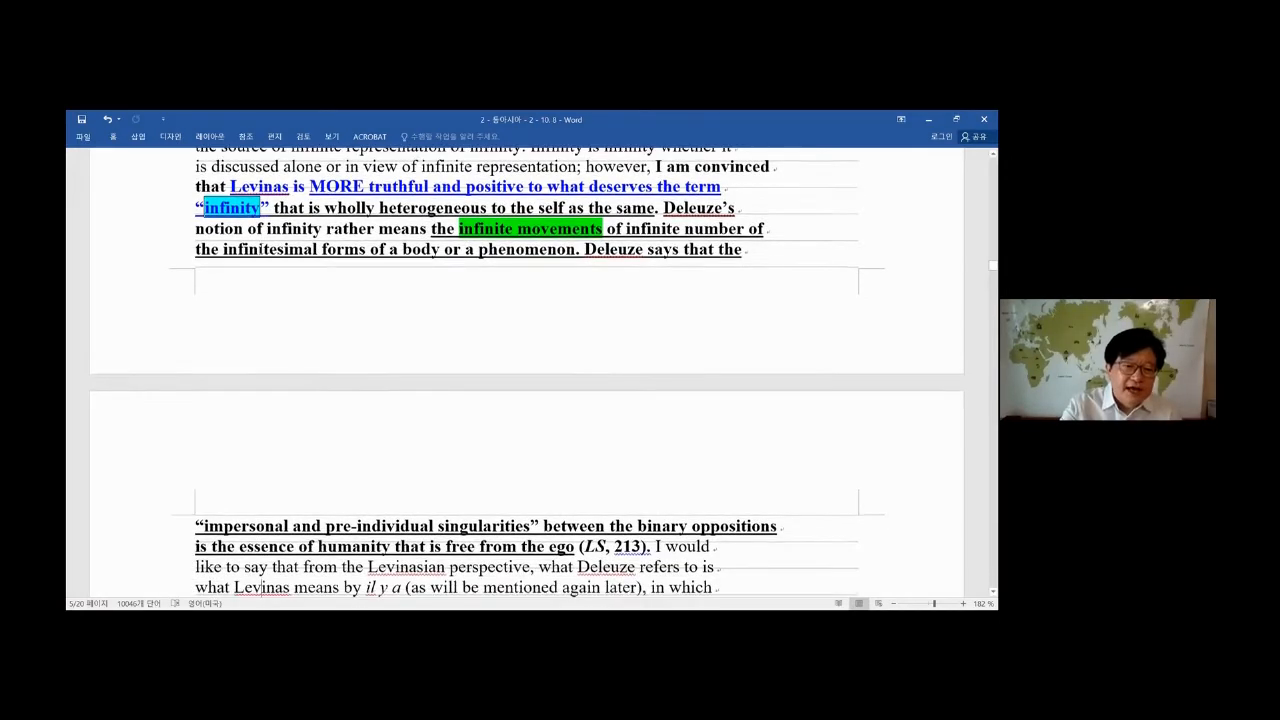
scroll("down", 3)
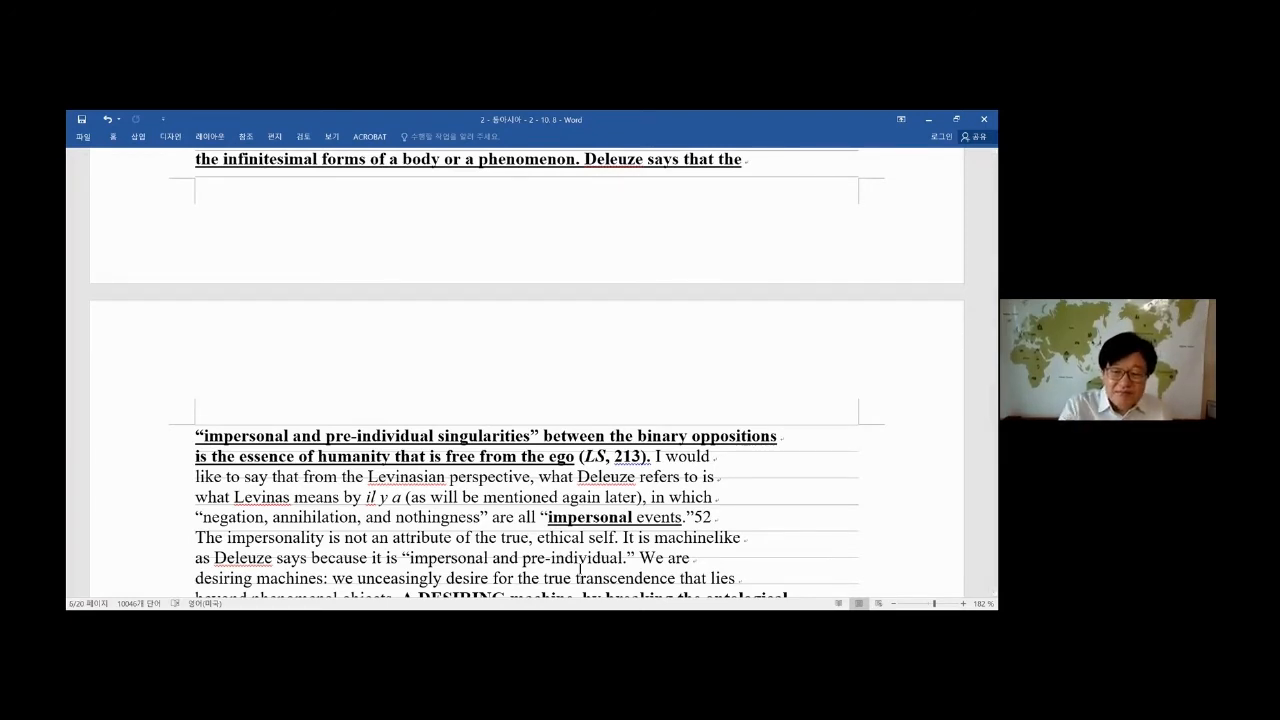
- Scroll to the filiative stock quotation and 'Deleuze goes on to say in A Thousand Plateaus:'
scroll("down", 3)
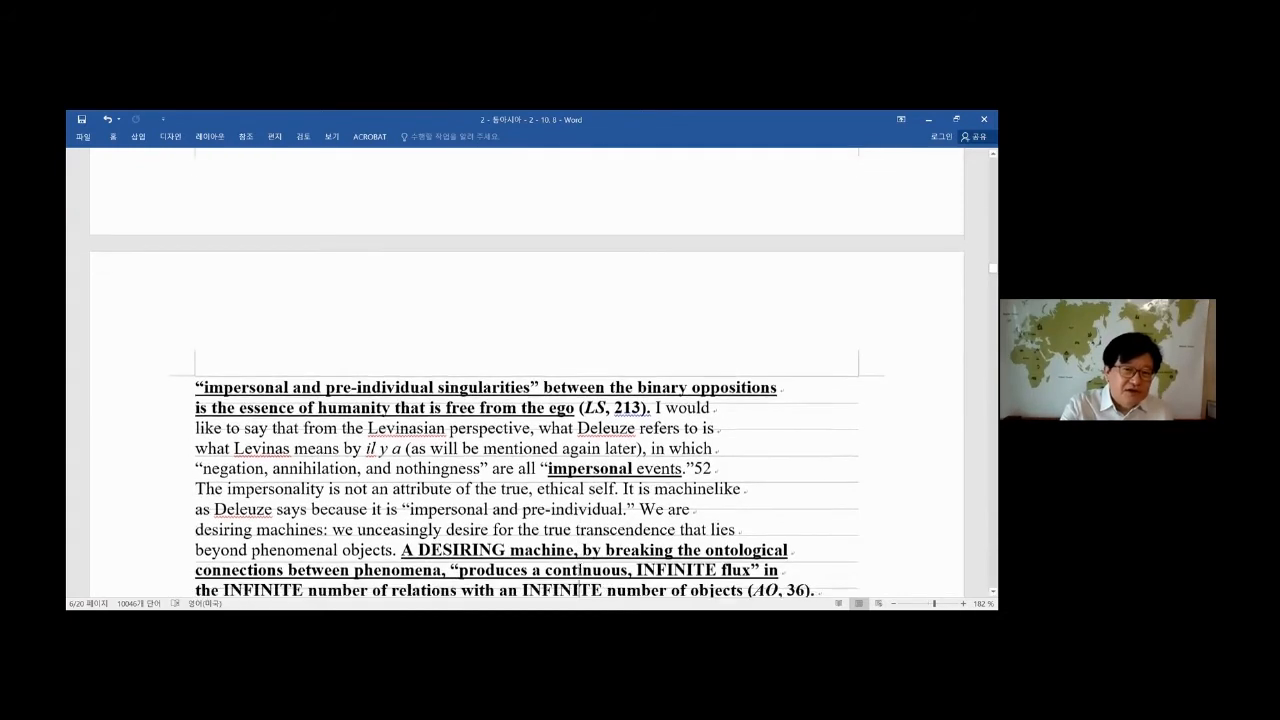
scroll("down", 3)
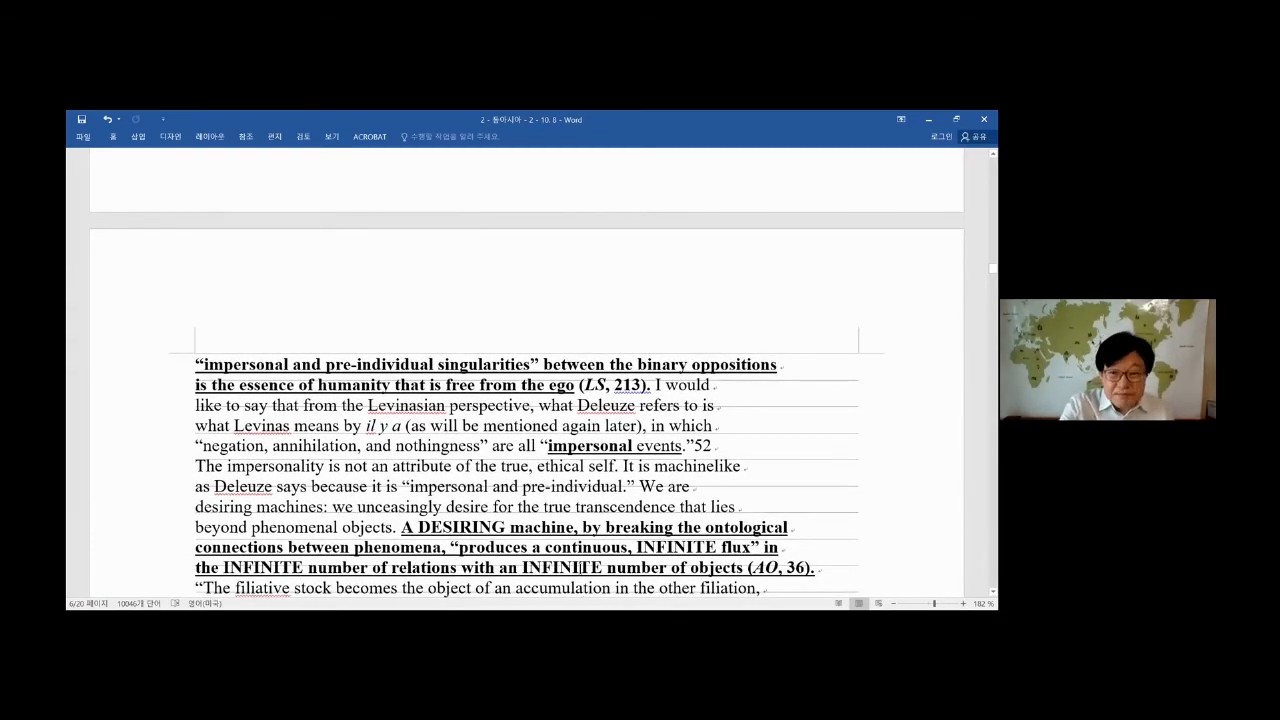
scroll("down", 3)
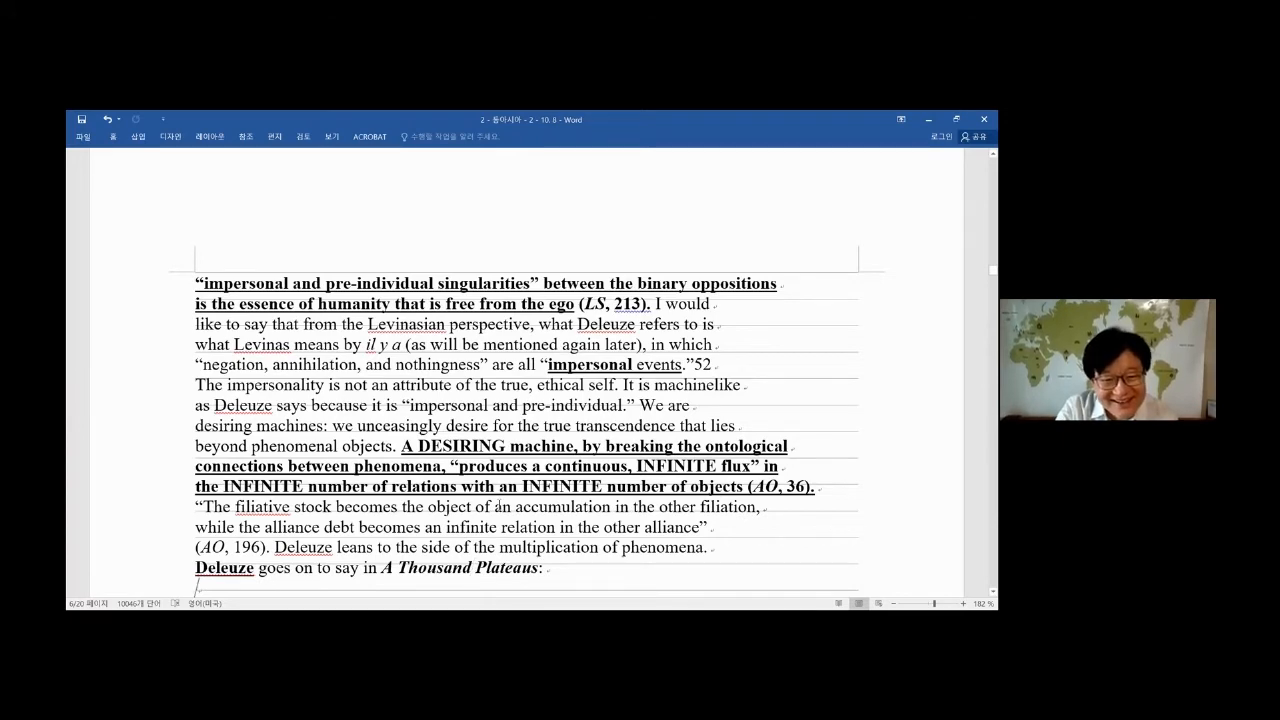
- Scroll to the proper-name quotation and the blue Levinas paragraph on subjectivity versus il y a
scroll("down", 3)
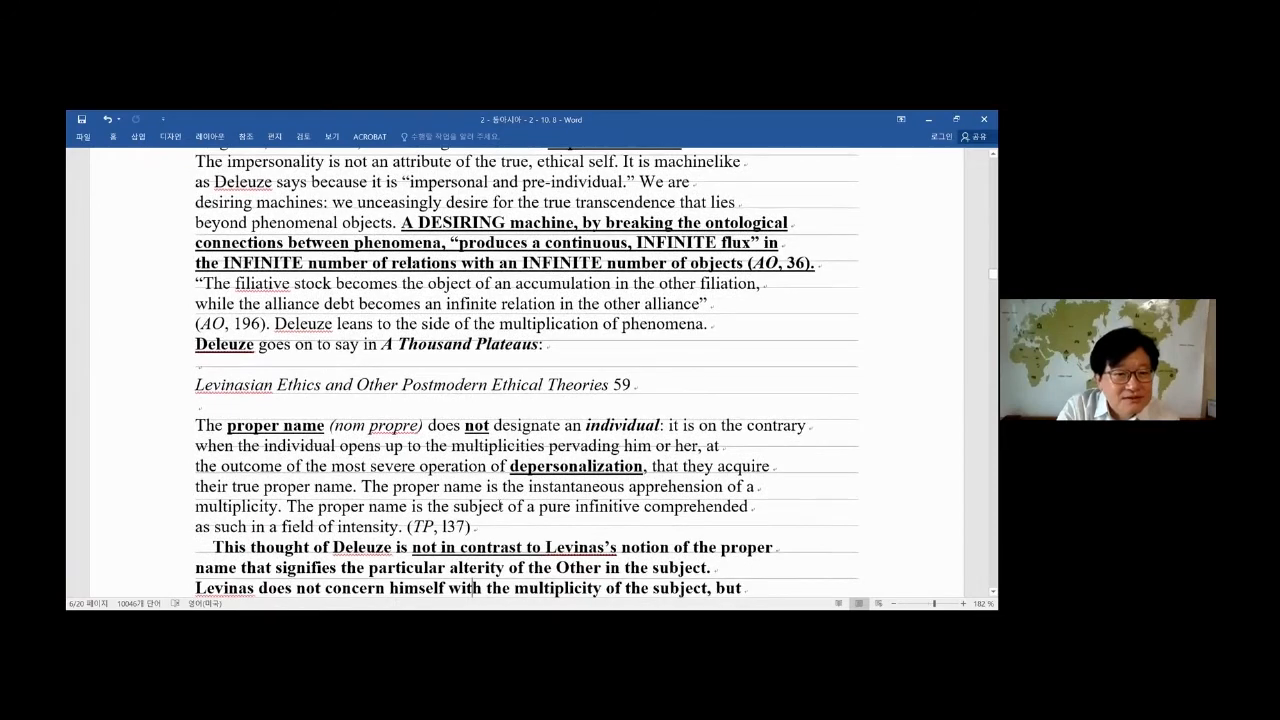
scroll("down", 3)
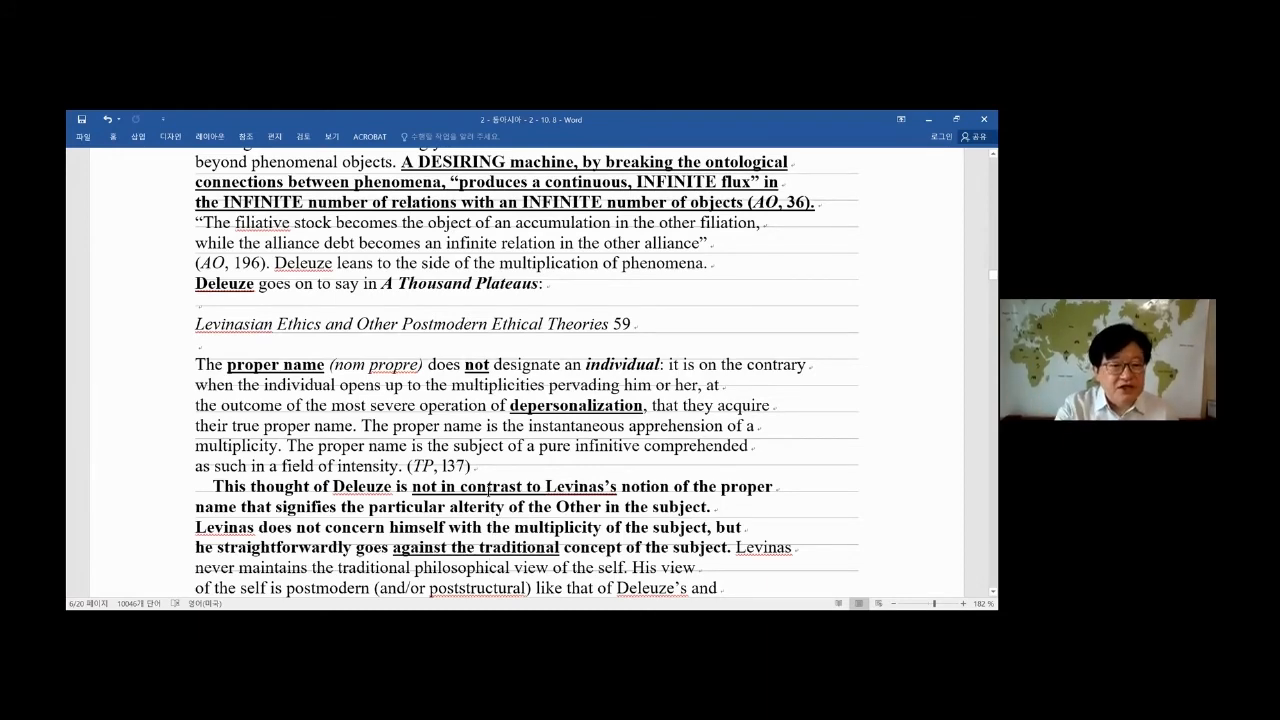
scroll("down", 3)
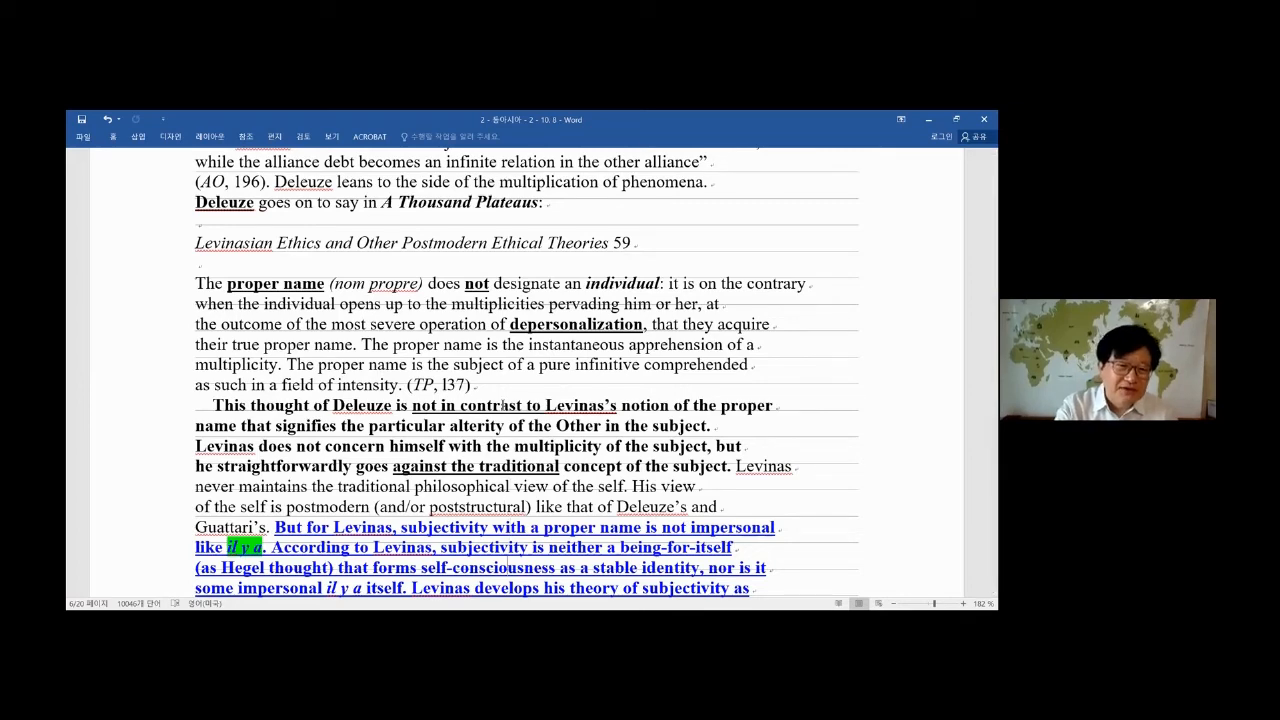
- Scroll to the 'Yet again, notwithstanding the difference' paragraph on responsibility for others
scroll("down", 3)
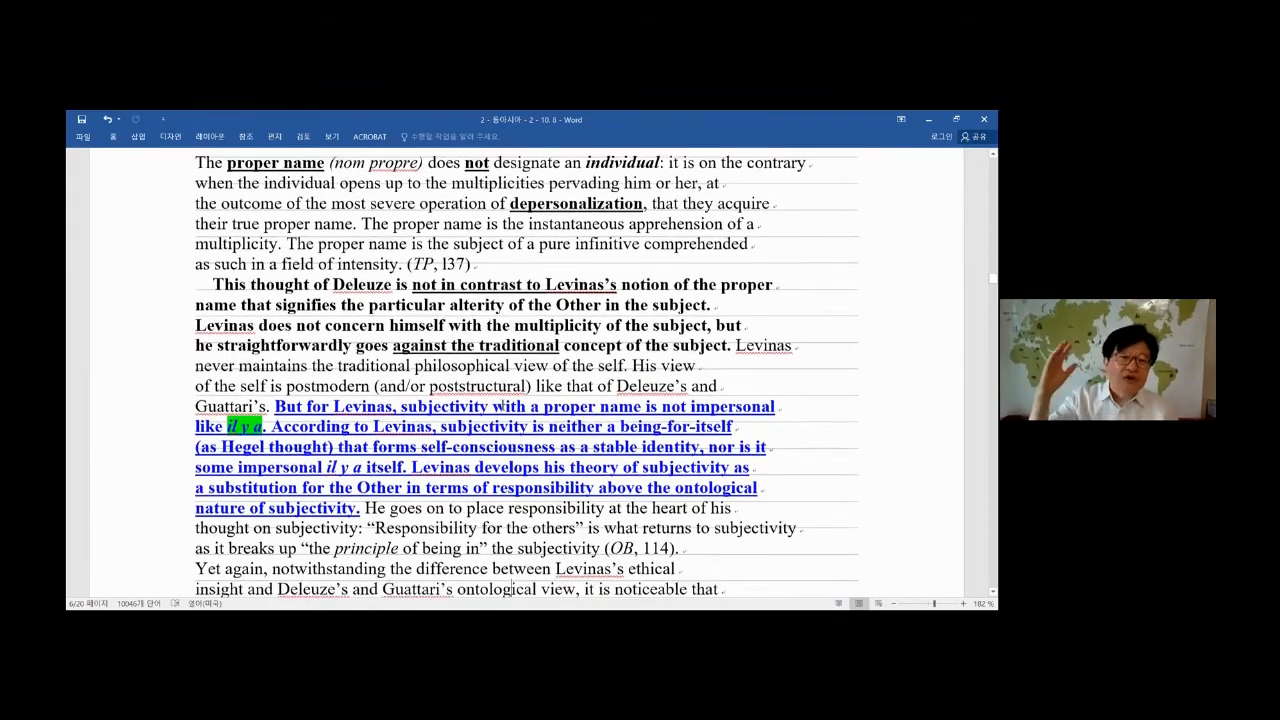
scroll("down", 3)
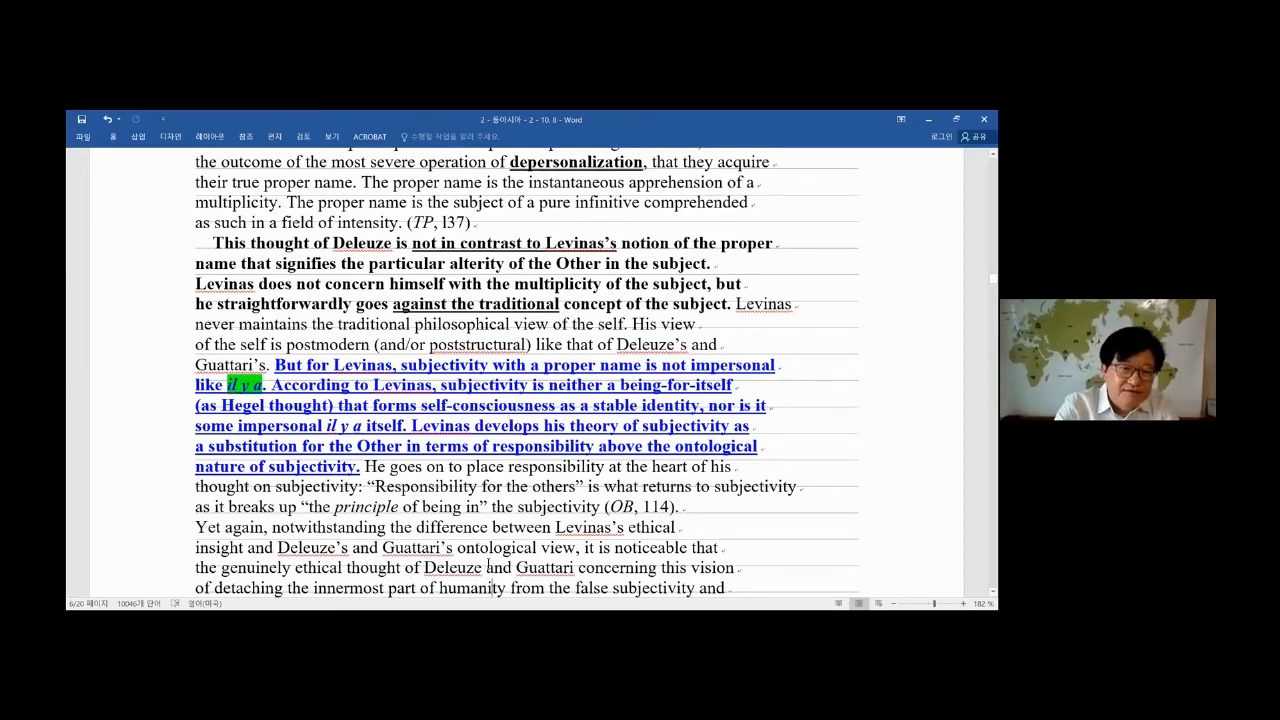
- Scroll to the page 6 break where 'How do you make yourself a body without organs?' continues
scroll("down", 3)
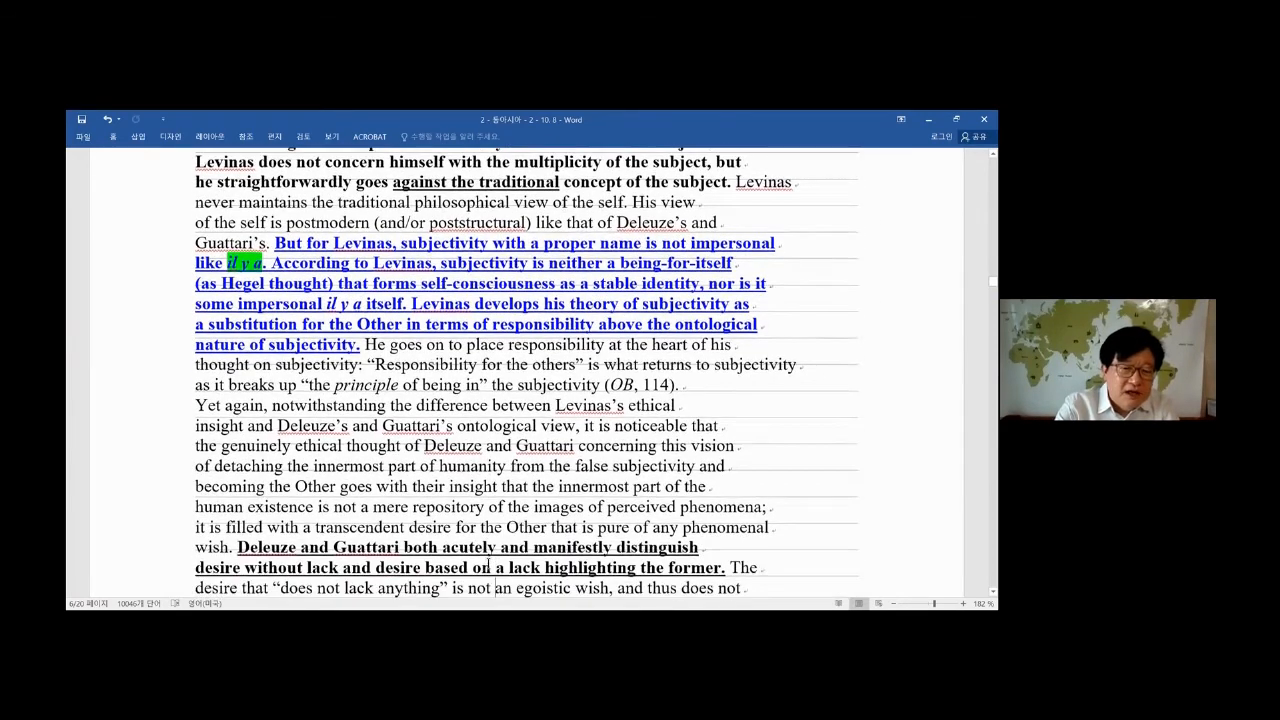
scroll("down", 3)
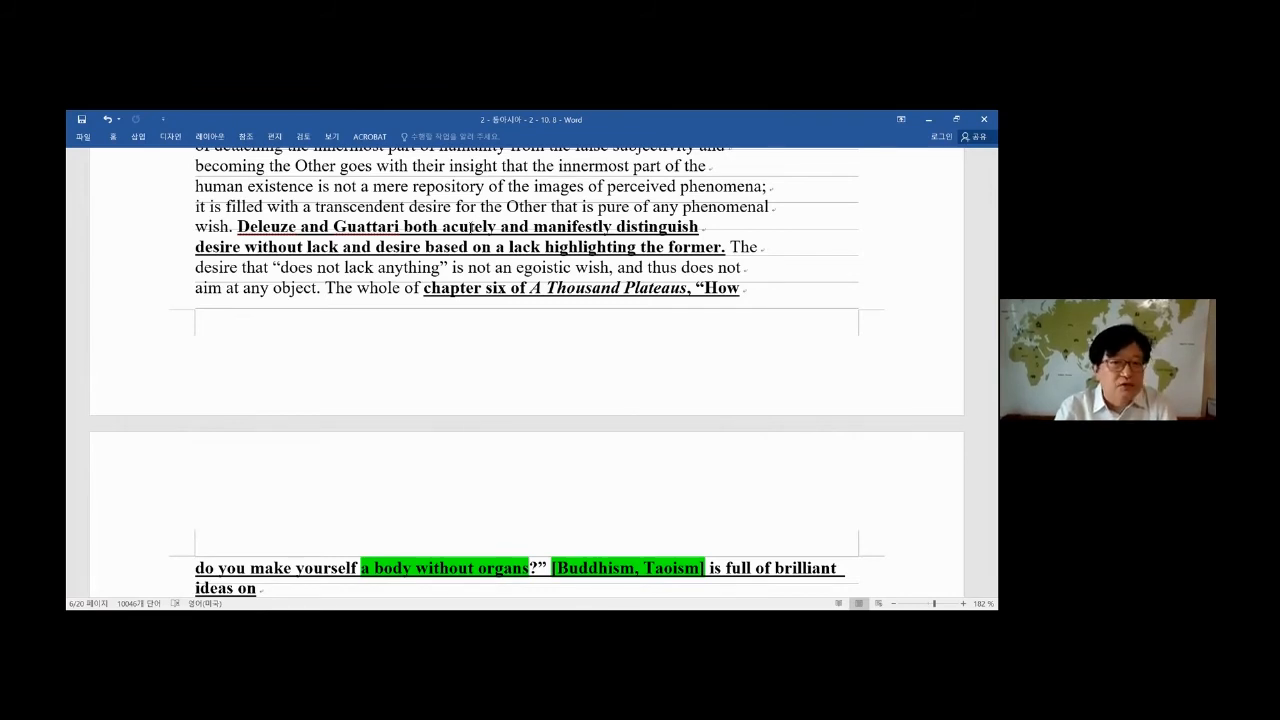
- Scroll past the Rosi Braidotti quotation to the undecidability, indeterminacy and rhizome passage
left_click(474, 226)
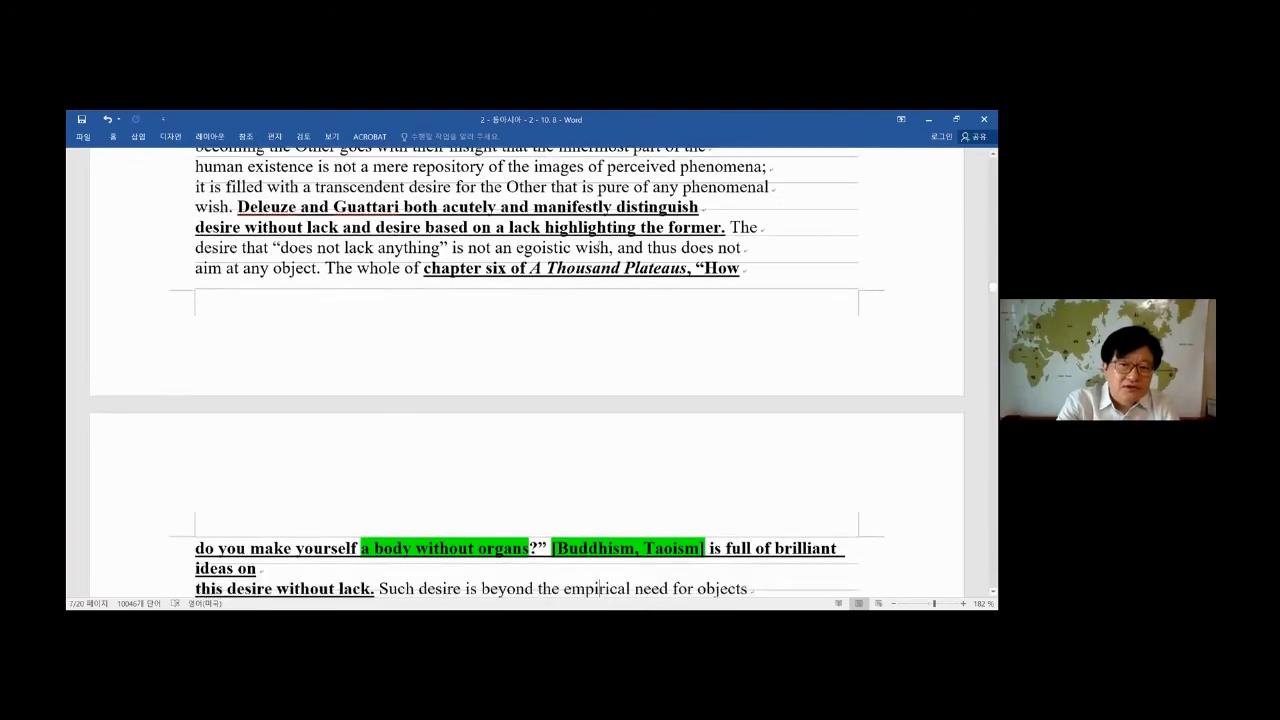
scroll("down", 3)
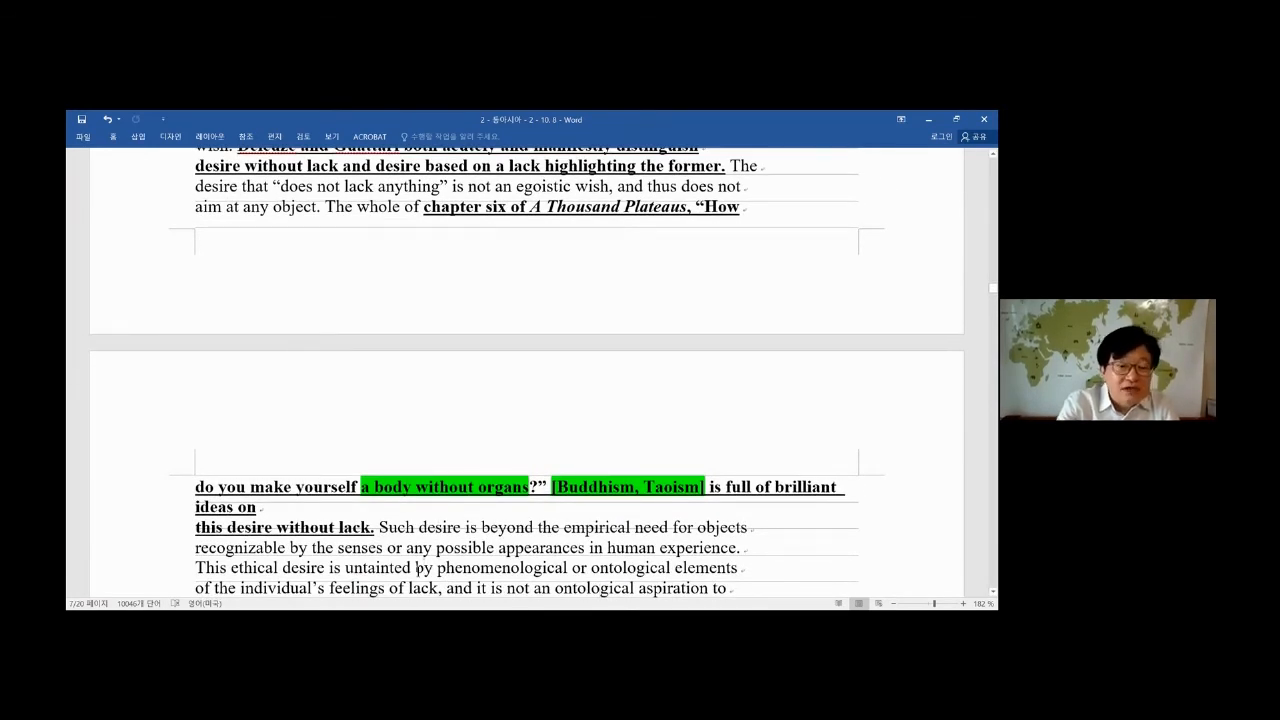
scroll("down", 3)
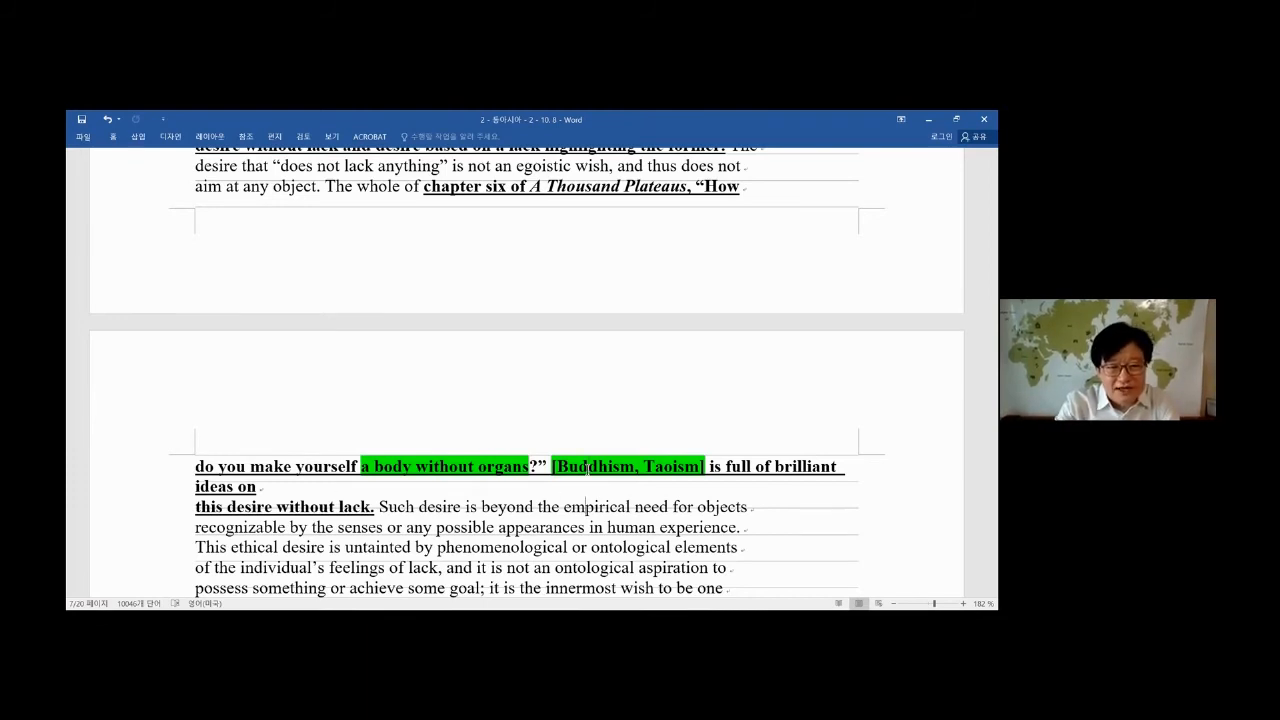
scroll("down", 3)
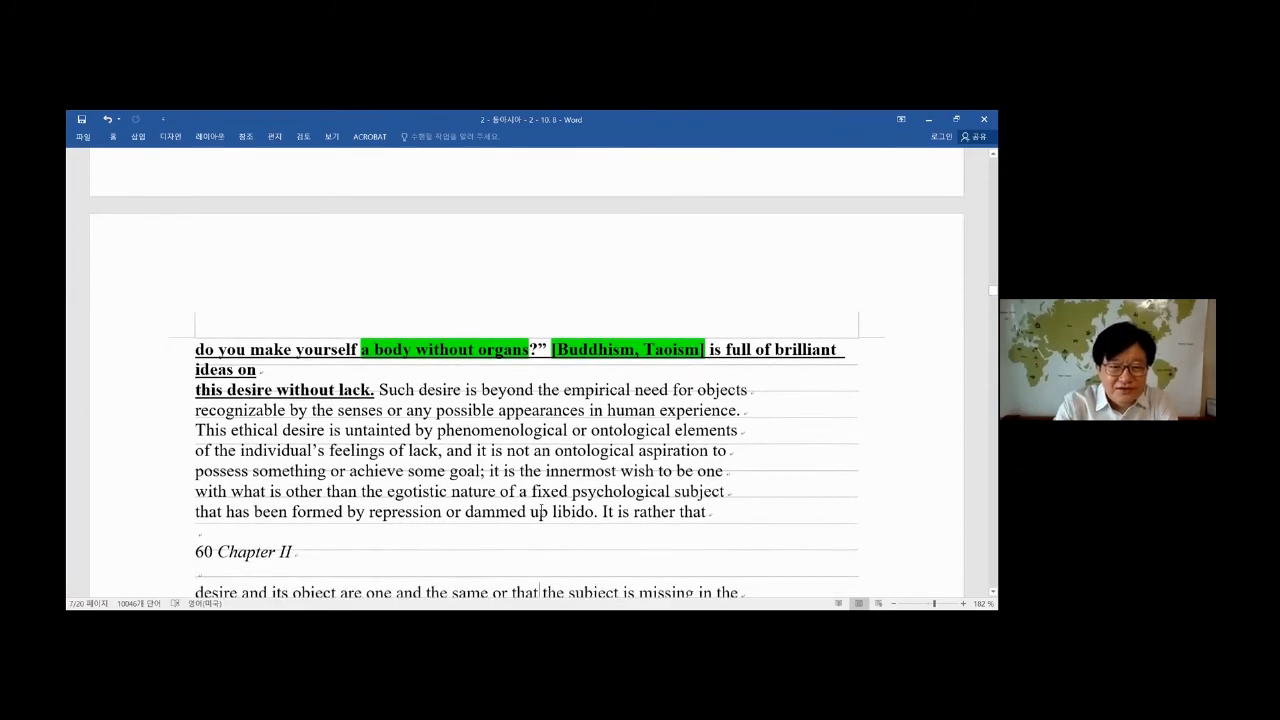
scroll("down", 3)
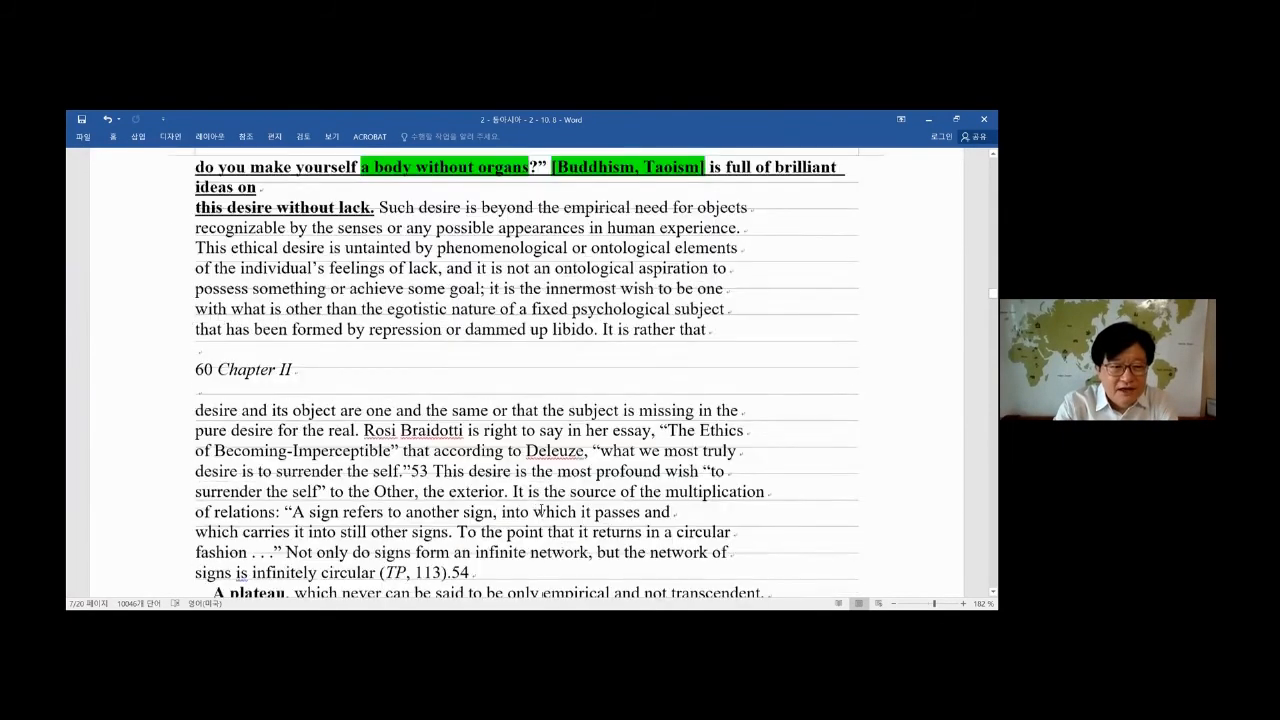
scroll("down", 3)
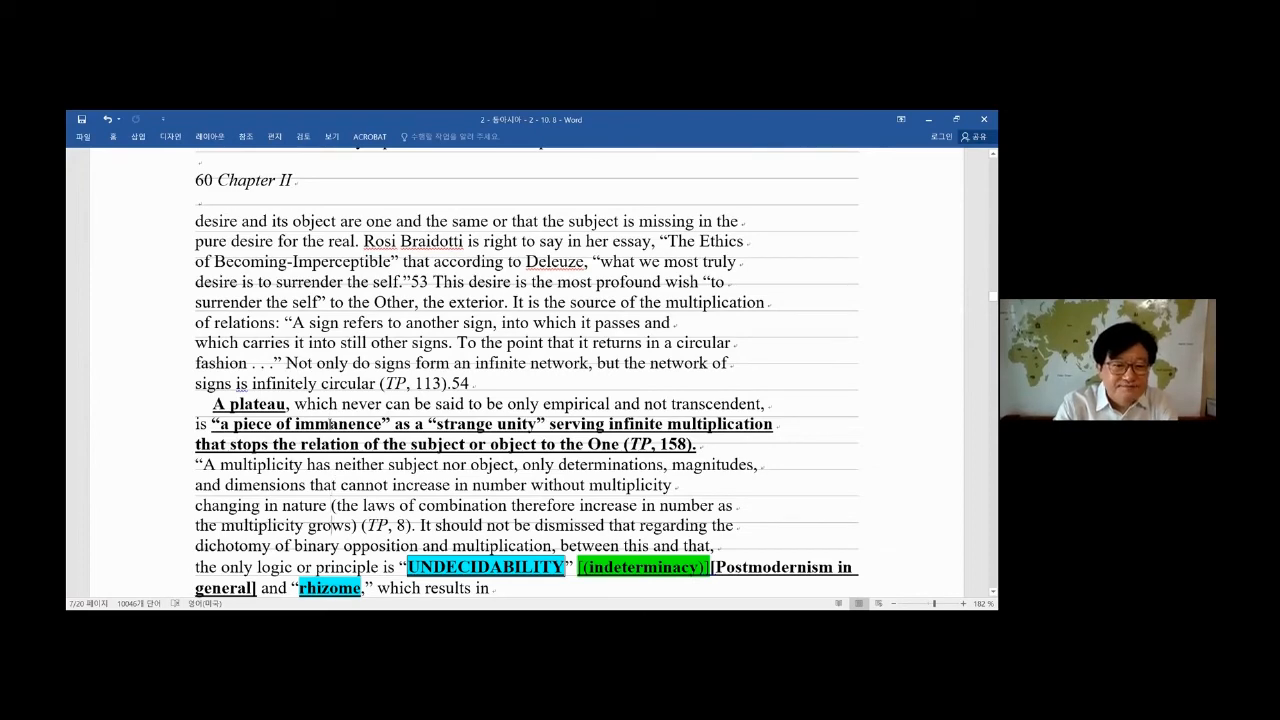
scroll("down", 3)
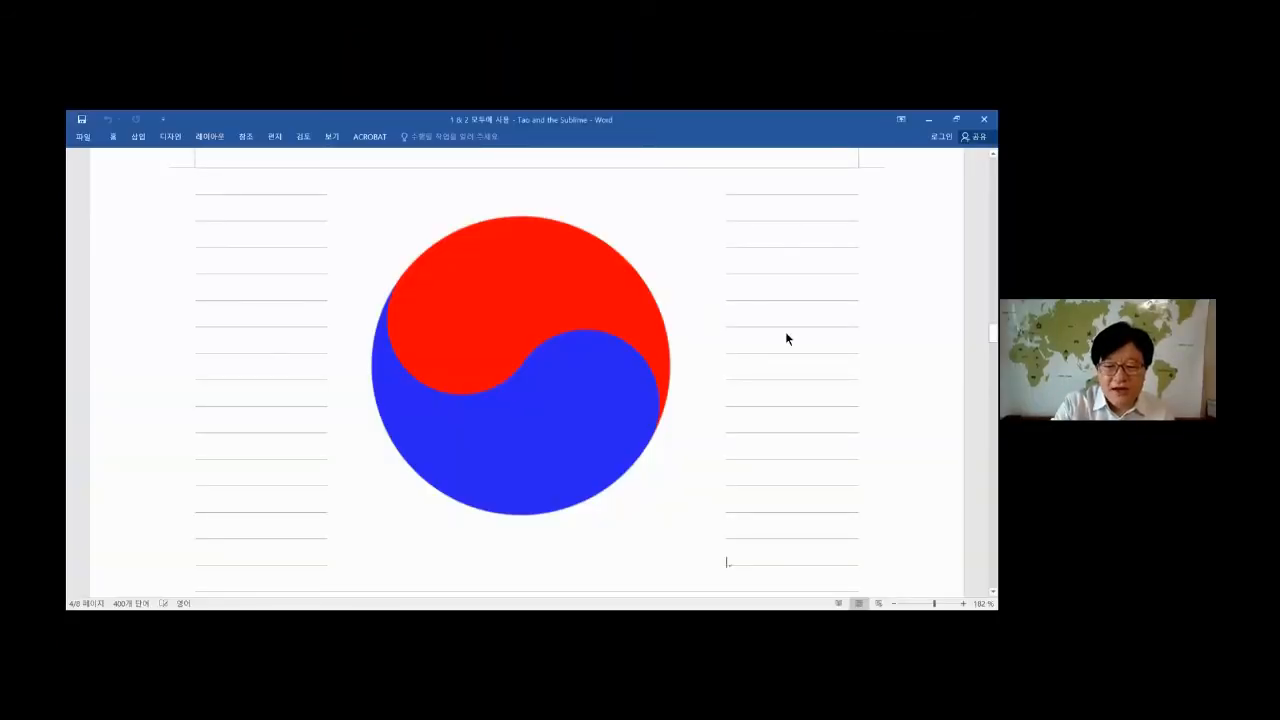
- Scroll to the three-colour taegeuk images under 'Tao: Multiplying forms: life', then return to the Deleuze and Levinas document
scroll("down", 3)
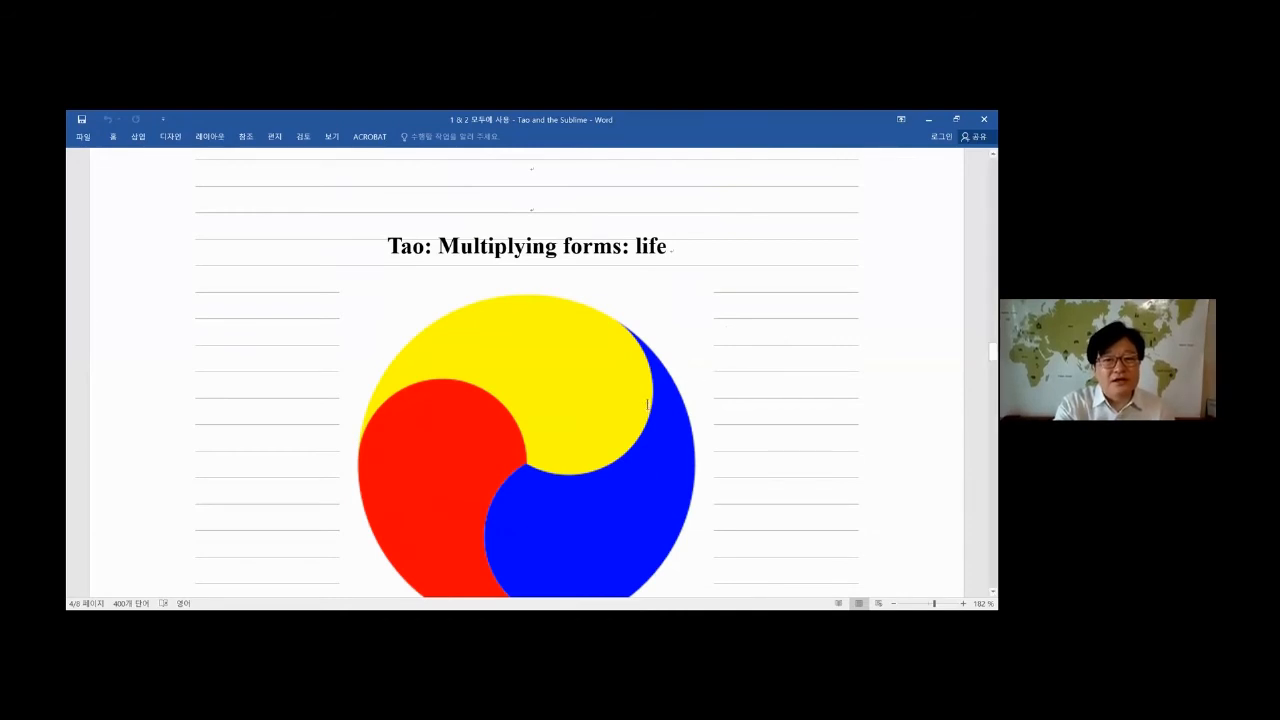
scroll("down", 3)
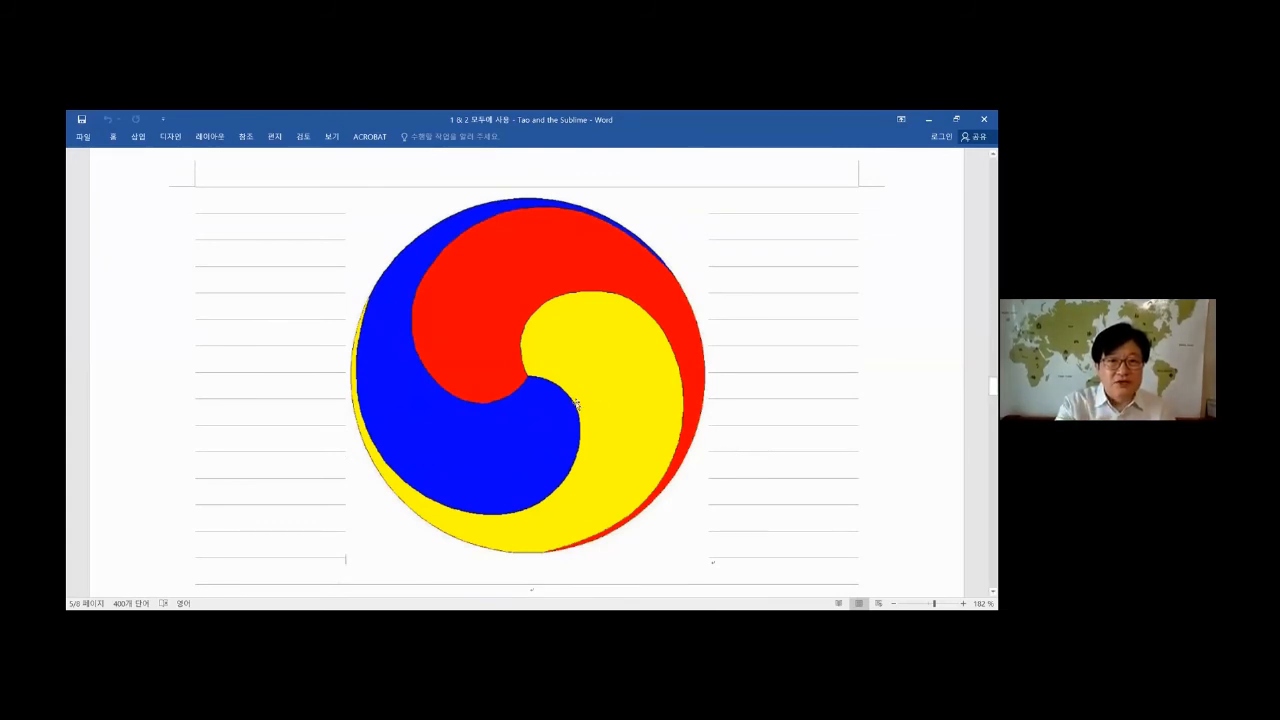
left_click(575, 405)
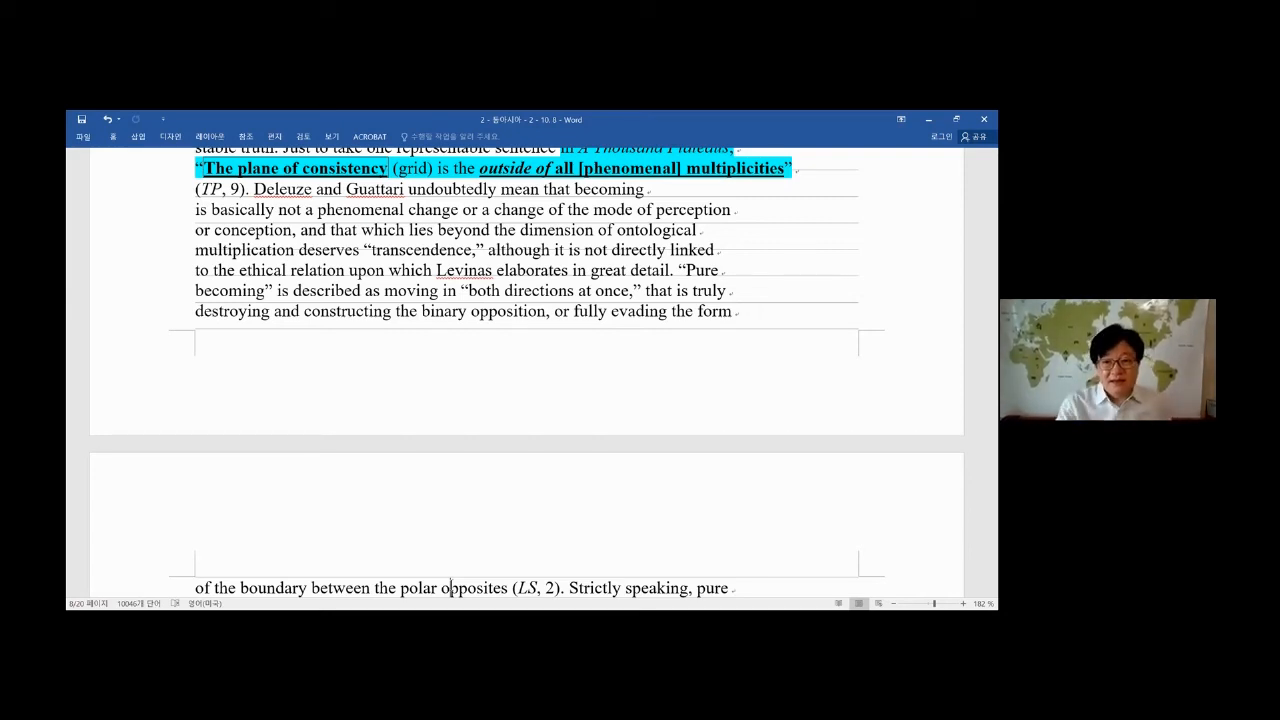
mouse_move(294, 604)
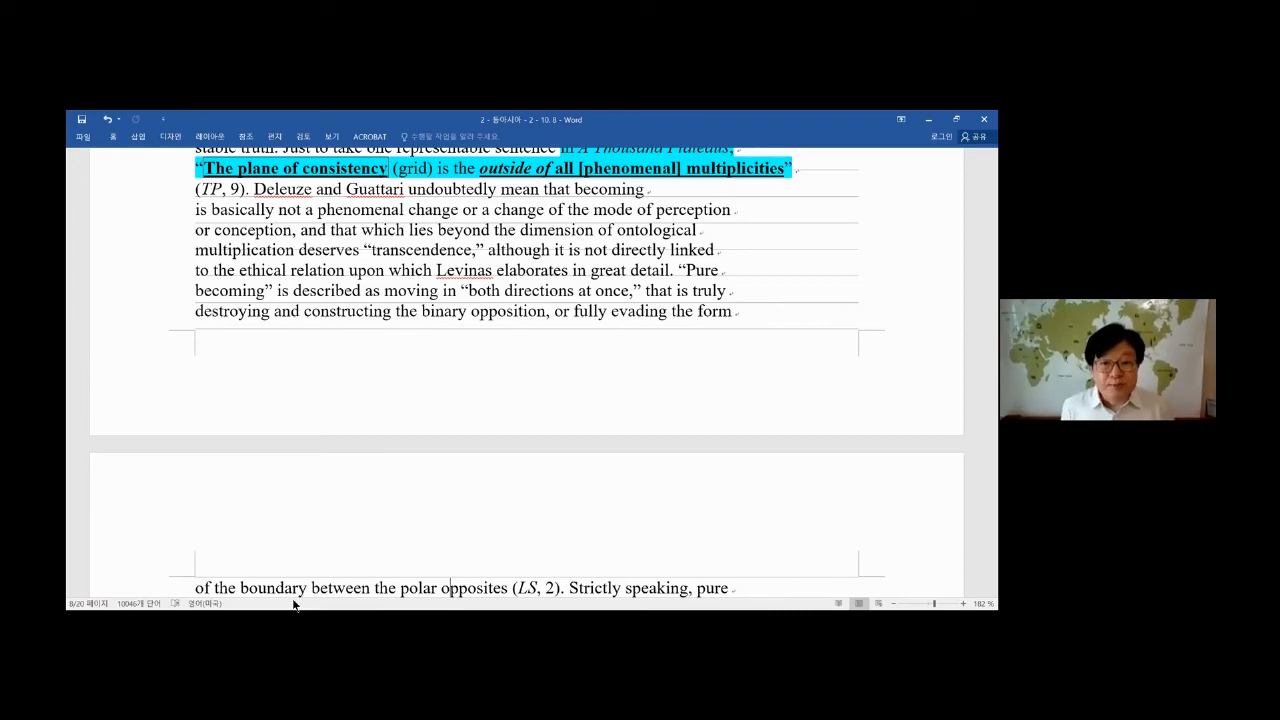
- Scroll to page 63 with Lyotard's apathy, Nancy's 'spiritual feeling' and Deleuze on becoming
scroll("down", 3)
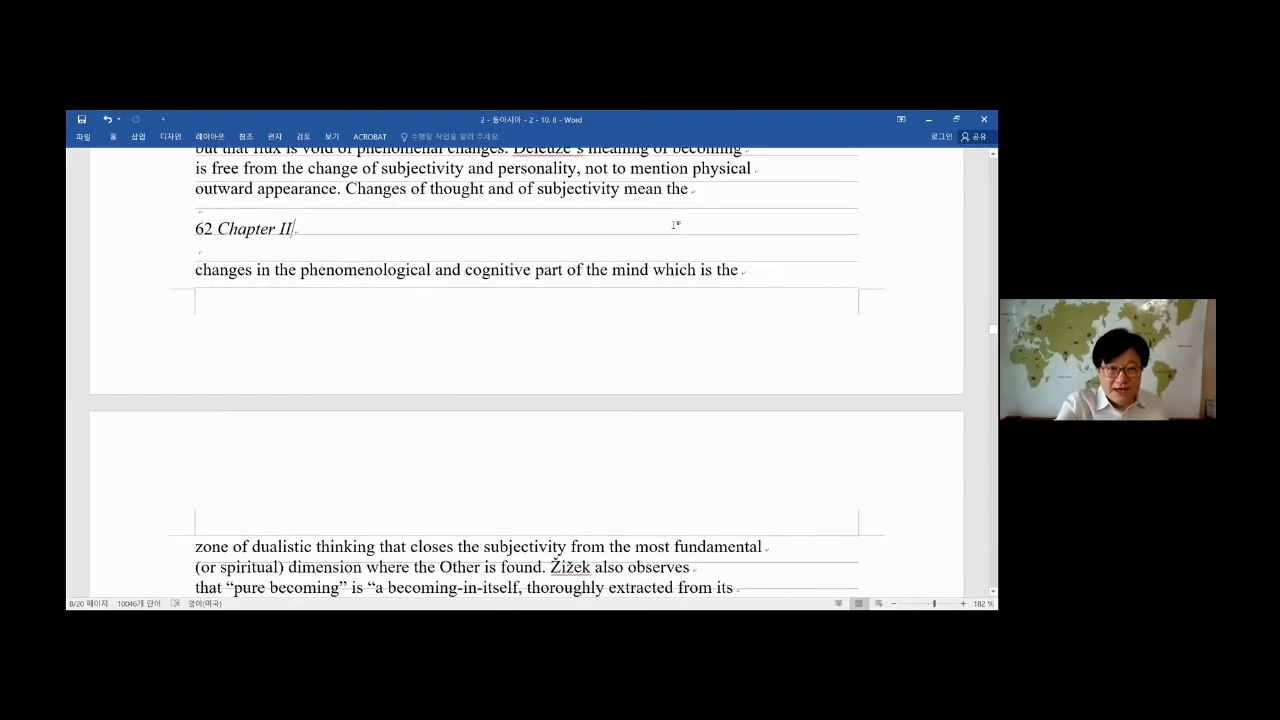
scroll("down", 3)
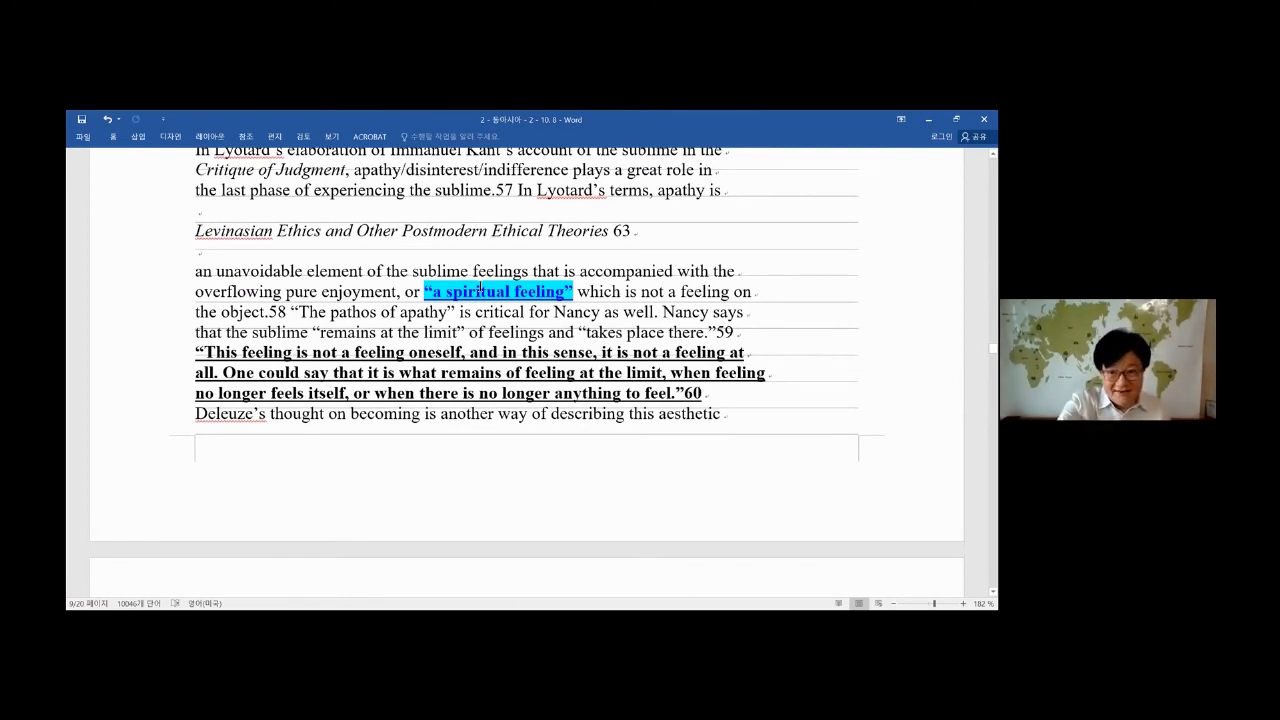
- Scroll through pages 9–10 to the passage on Deleuze and Guattari's affects and becoming-vampire
scroll("down", 3)
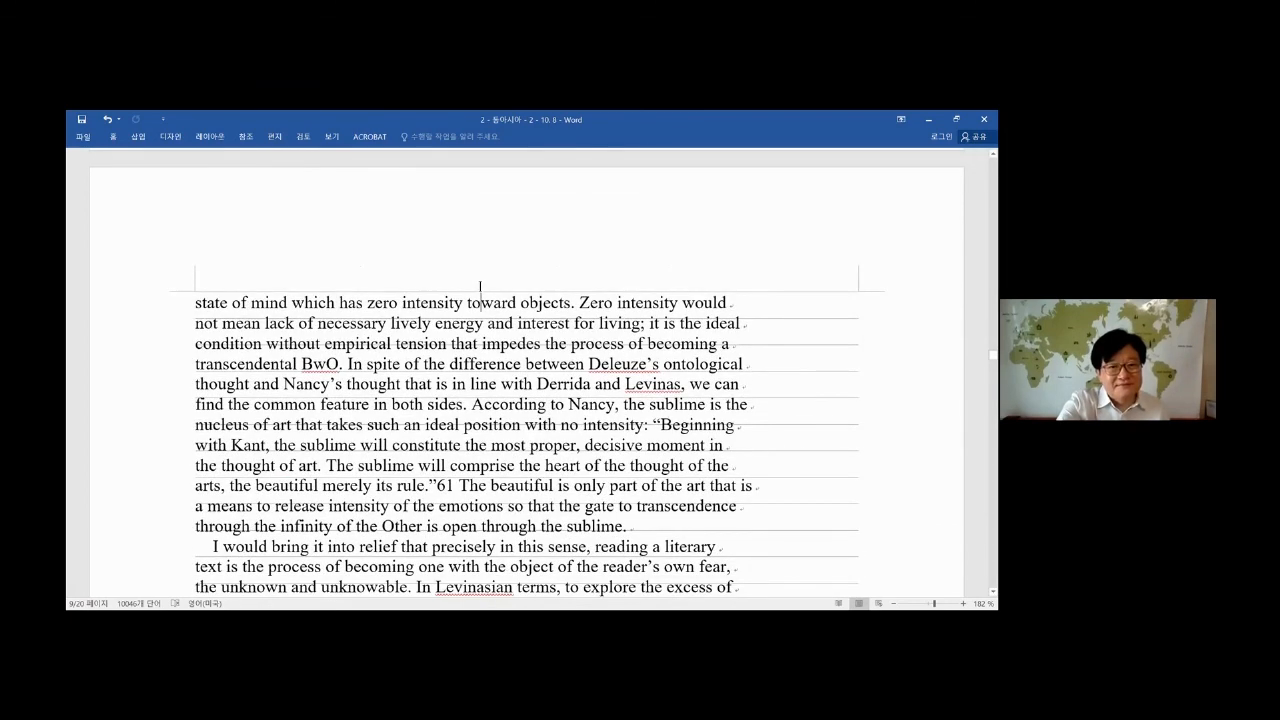
scroll("down", 3)
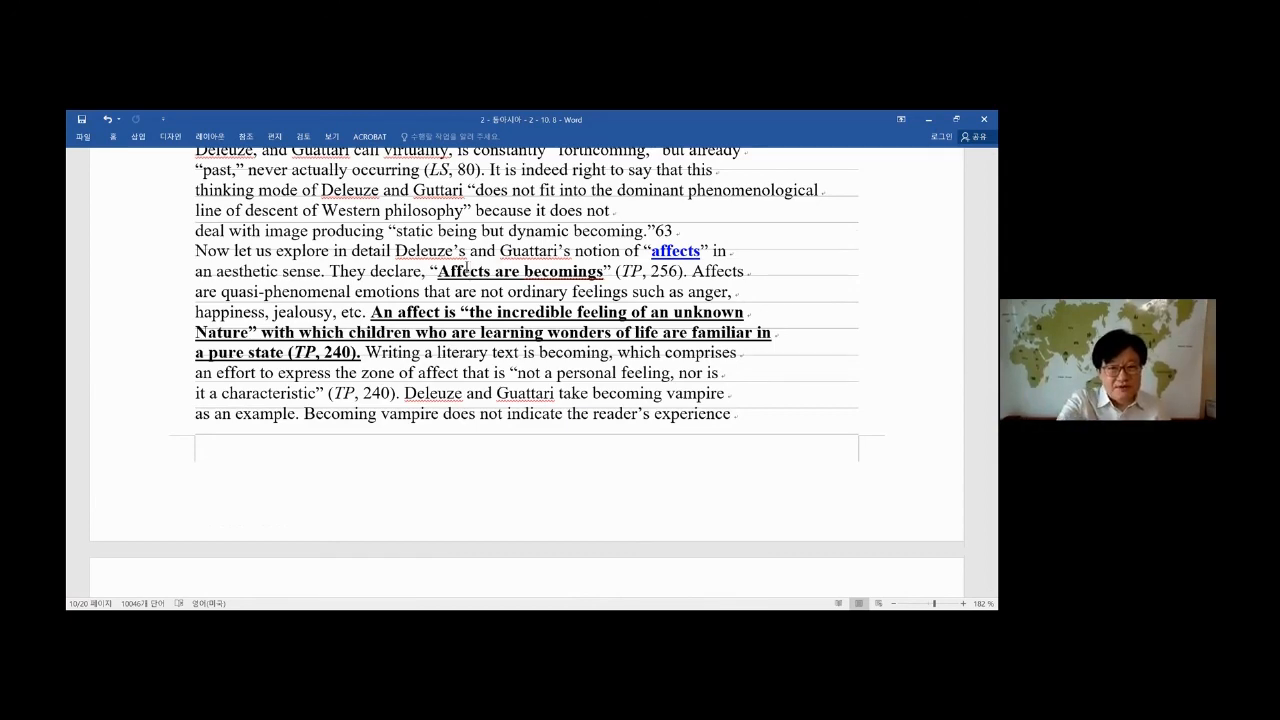
- Scroll page 11 down to the green 'End of Part 2 of the 2nd Seminar' heading
scroll("down", 3)
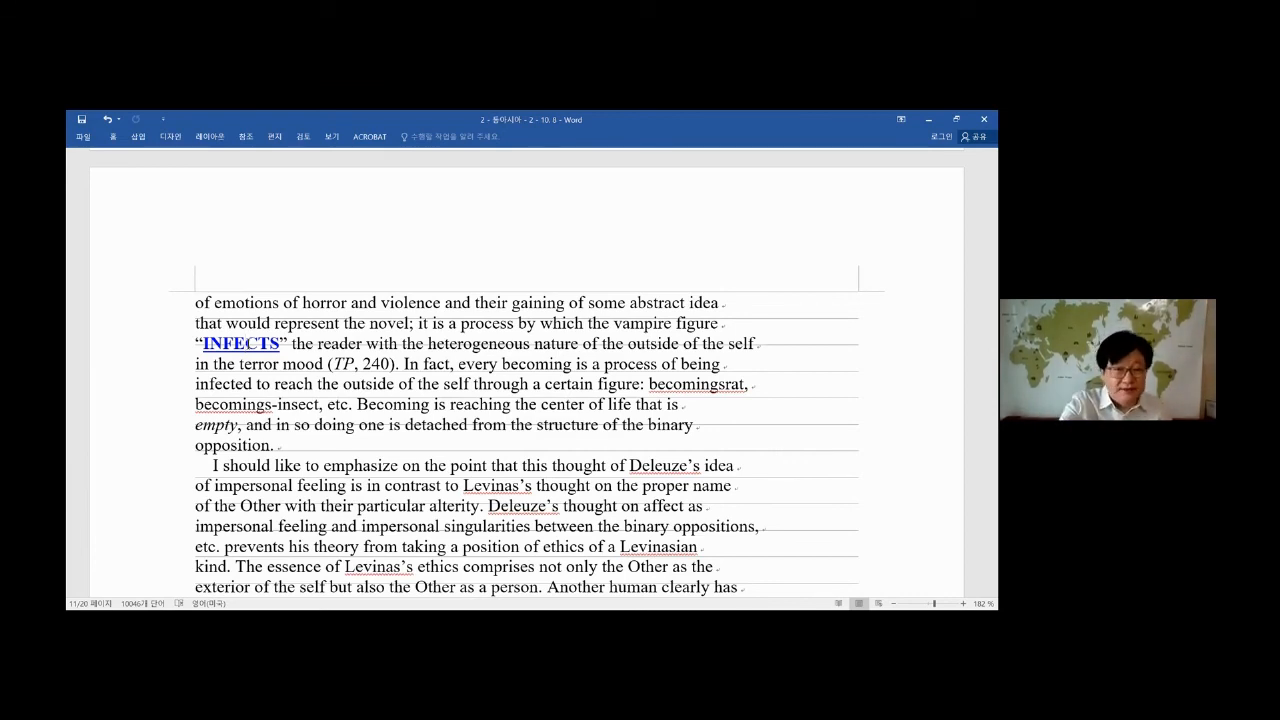
scroll("down", 3)
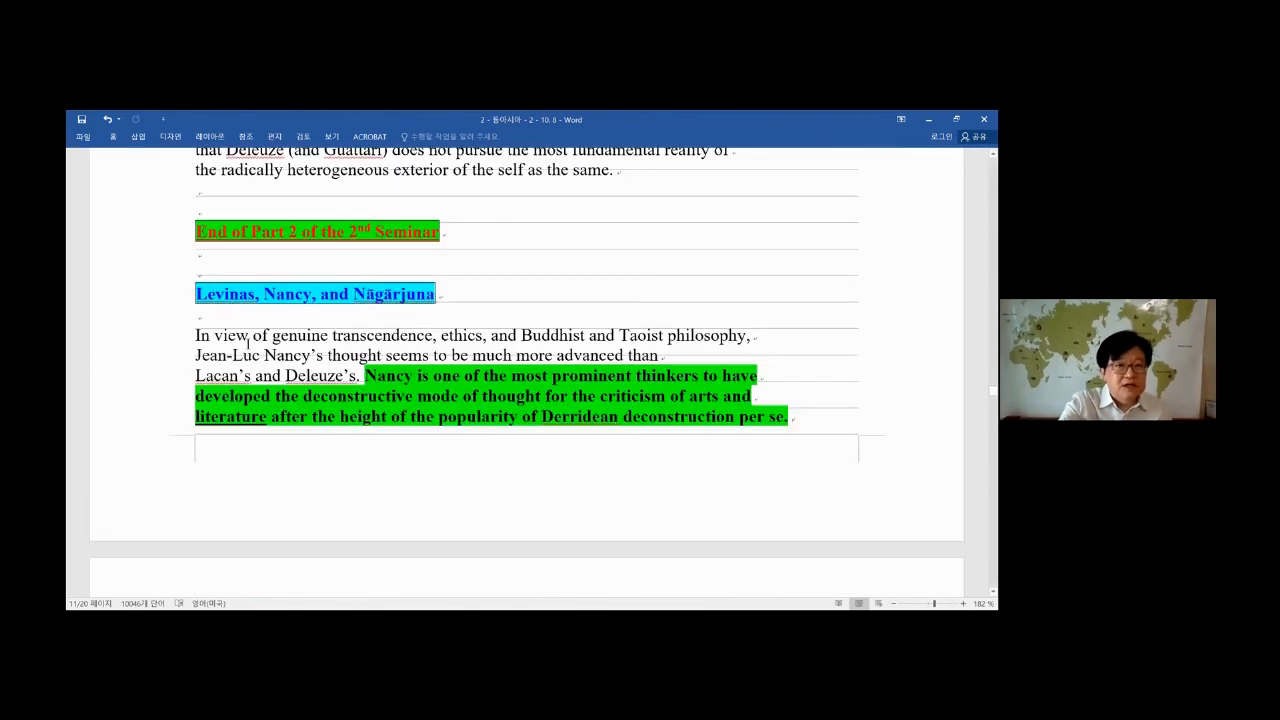